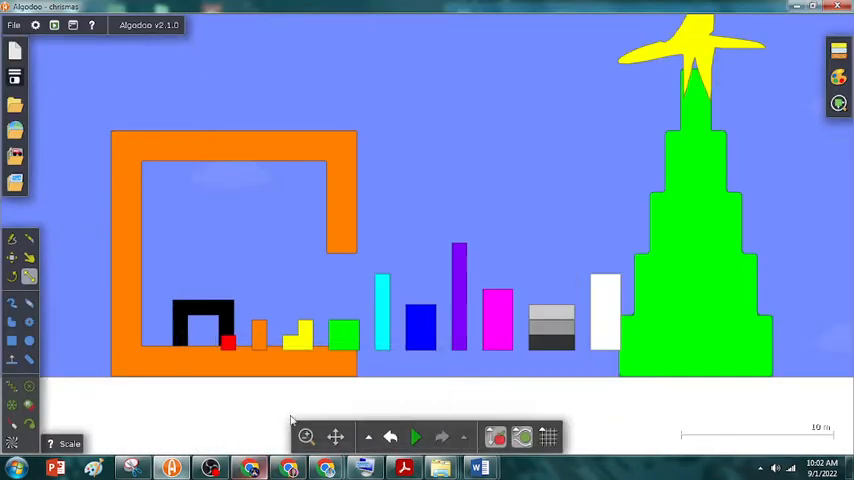
# - Start the physics simulation of the Christmas scene with the green Play button
pyautogui.click(415, 436)
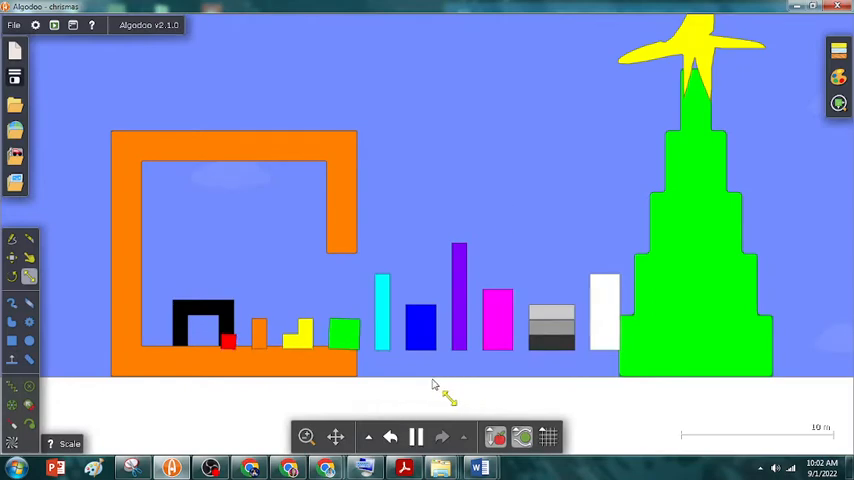